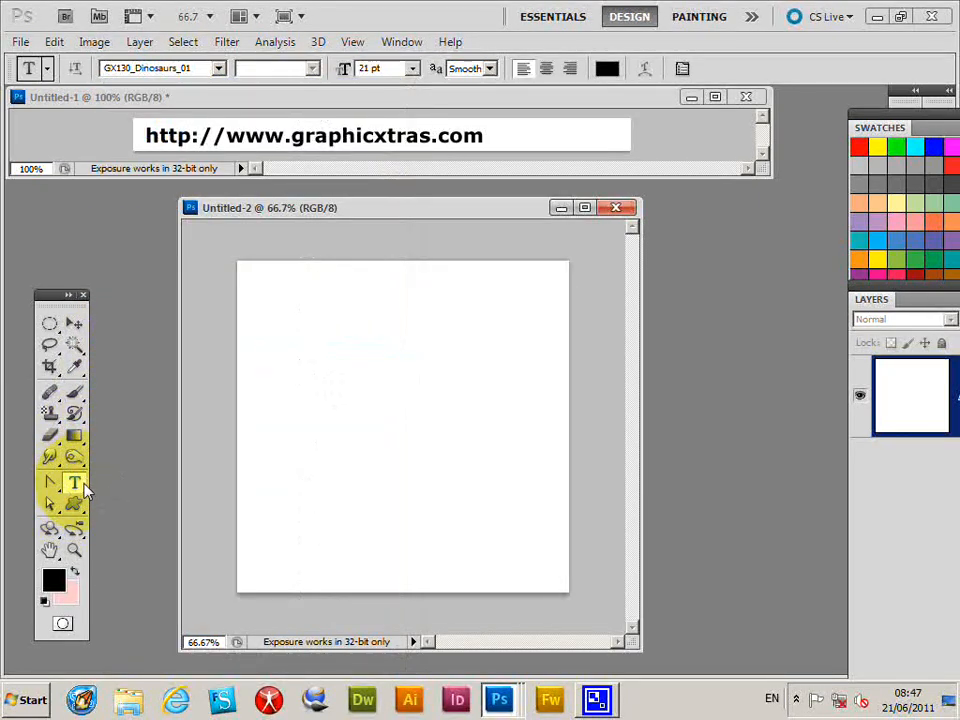
Step: Start a text layer in the GX130_Dinosaurs_01 dinosaur font
{"action": "left_click", "coordinate": [210, 68]}
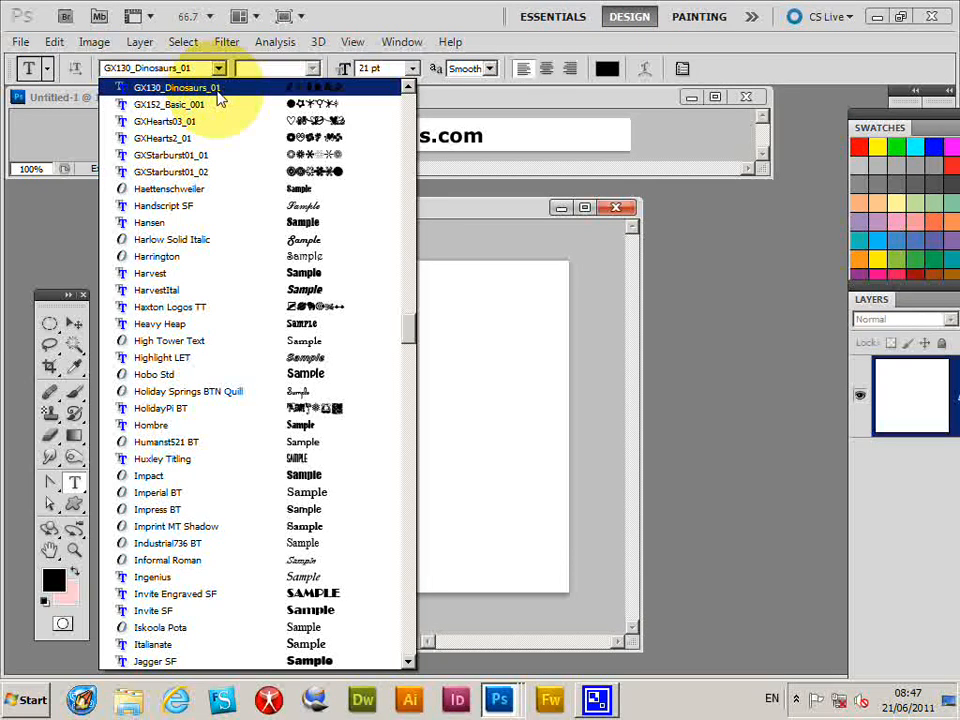
{"action": "left_click", "coordinate": [180, 87]}
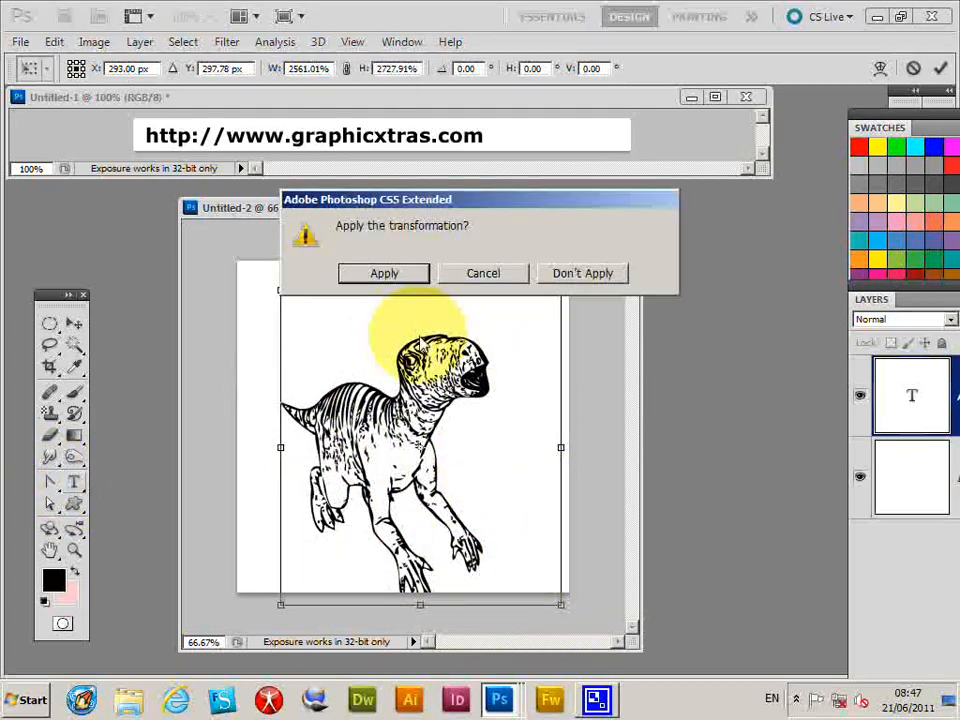
Step: Discard the glyph's pending resize and commit the dinosaur text layer
{"action": "left_click", "coordinate": [383, 273]}
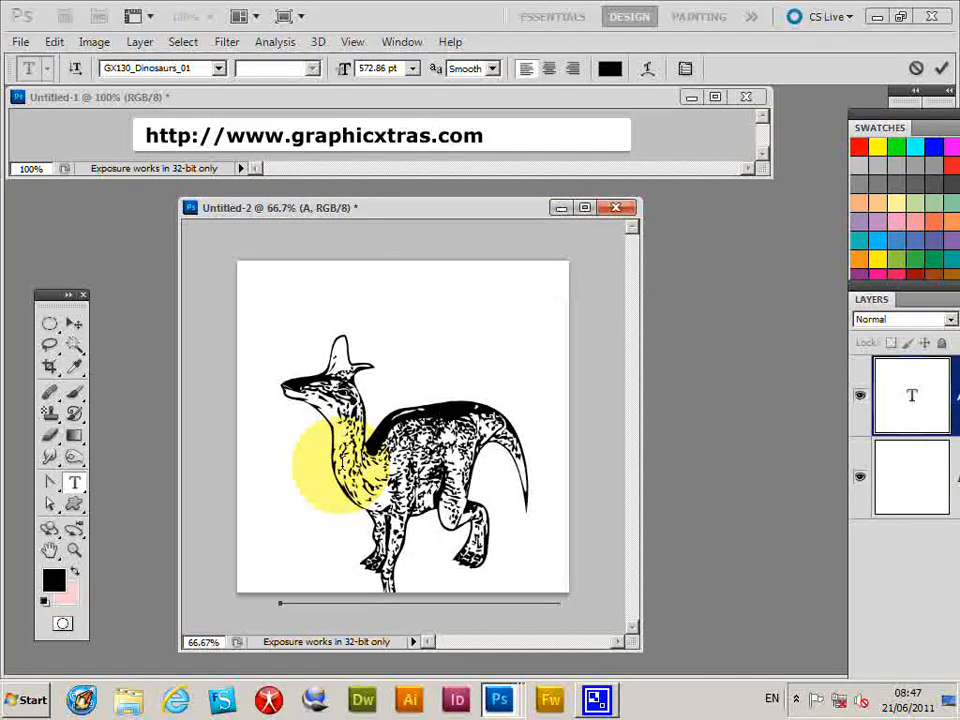
{"action": "left_click", "coordinate": [74, 322]}
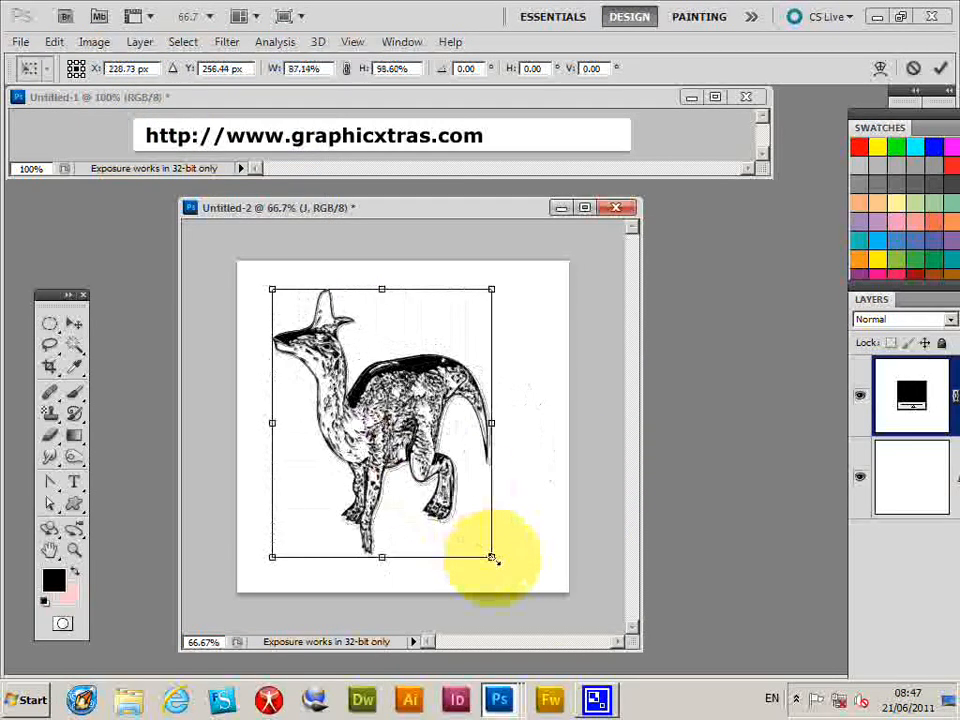
Step: Commit the dinosaur resize and define it as custom shape 'Shape 4'
{"action": "left_click", "coordinate": [943, 66]}
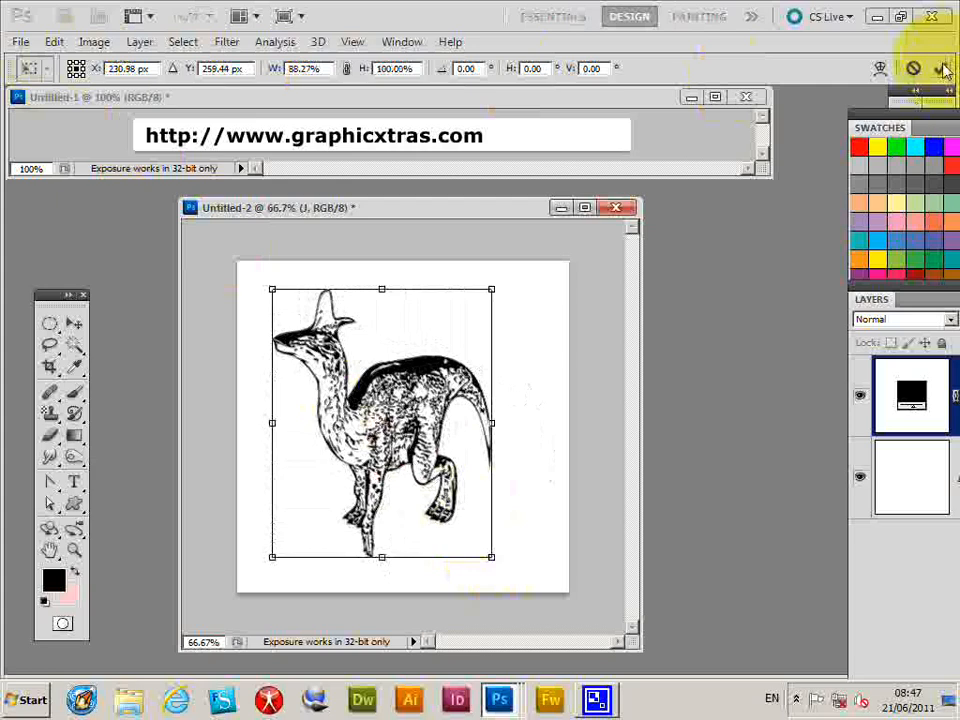
{"action": "left_click", "coordinate": [56, 44]}
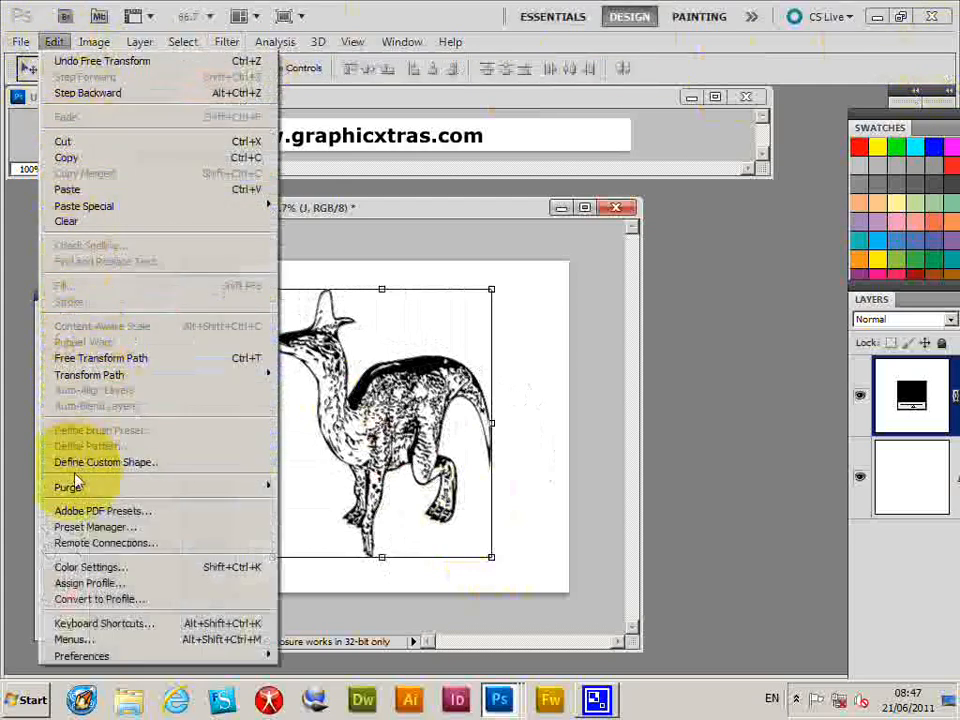
{"action": "left_click", "coordinate": [104, 462]}
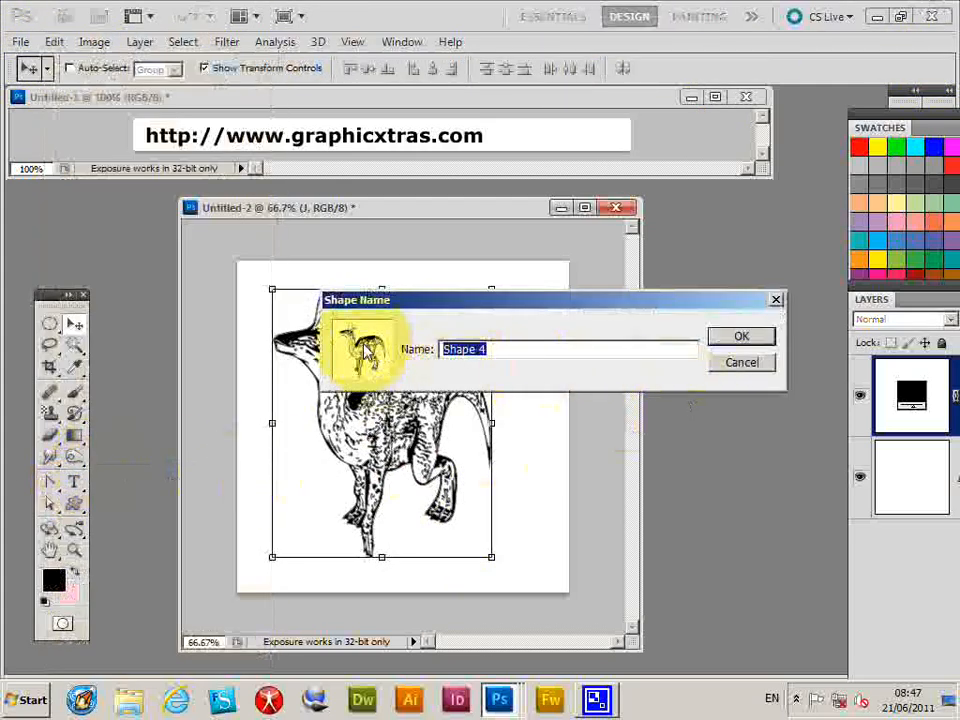
{"action": "left_click", "coordinate": [742, 335]}
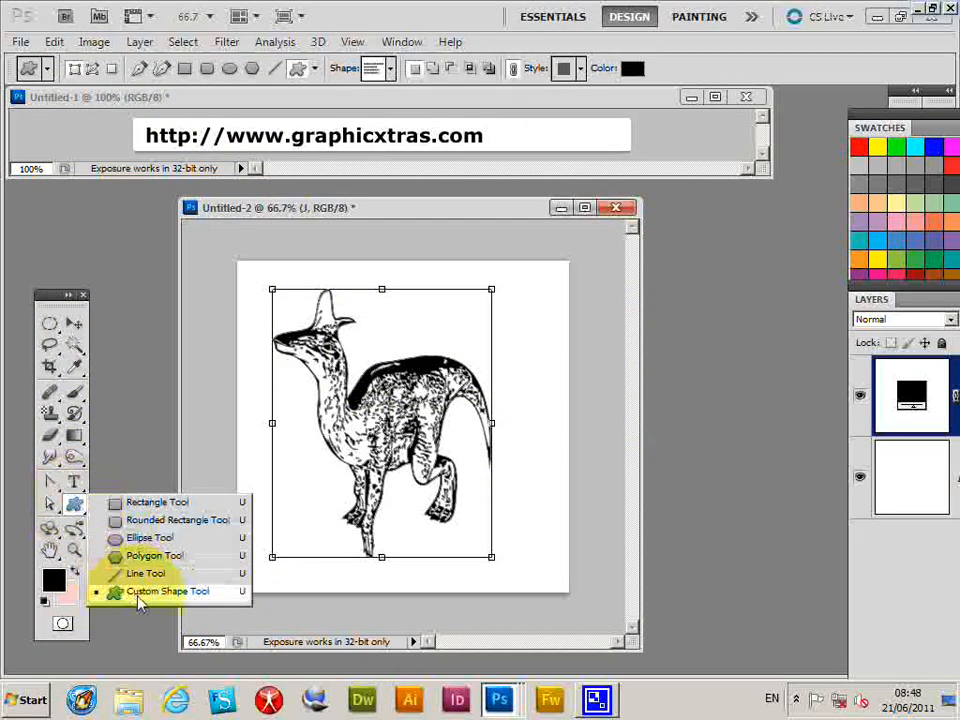
Step: Stamp the dinosaur custom shape onto the canvas, then close the document
{"action": "left_click", "coordinate": [168, 589]}
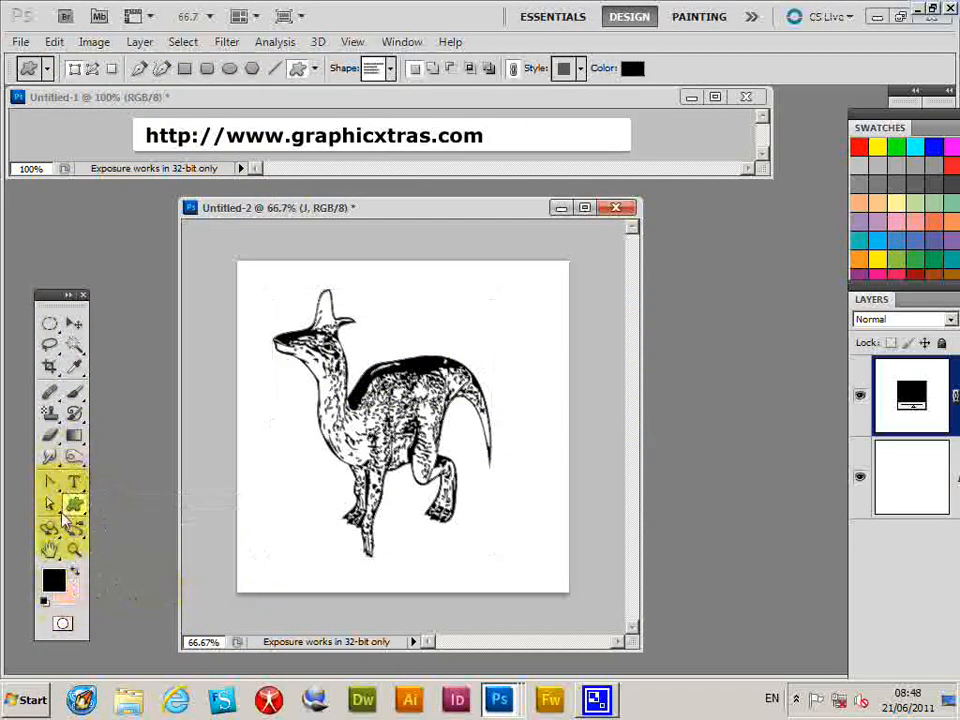
{"action": "left_click", "coordinate": [379, 68]}
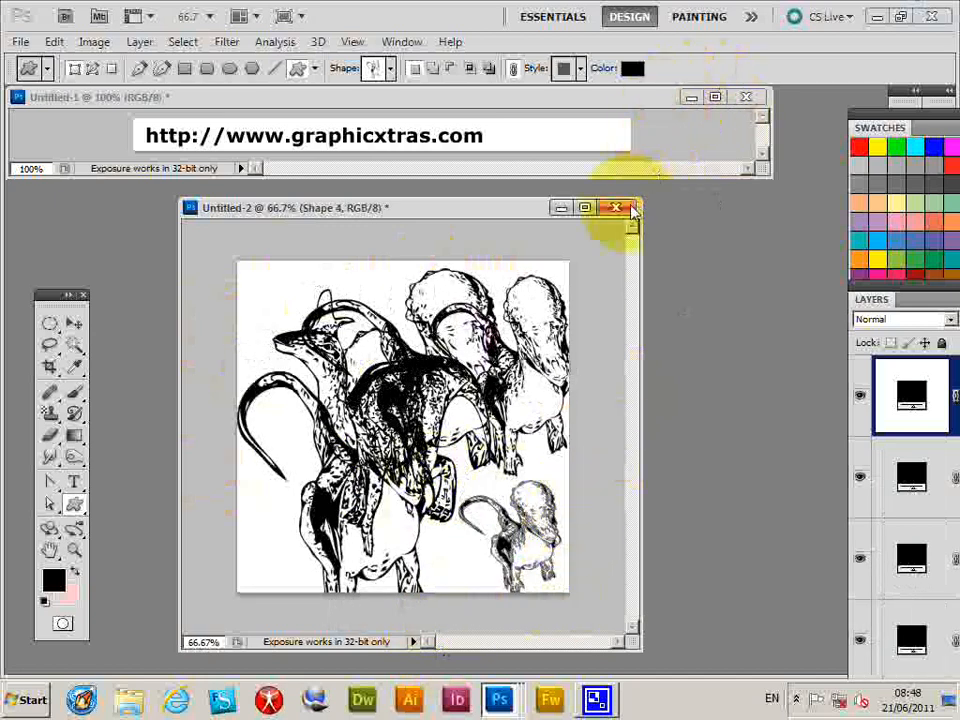
{"action": "left_click", "coordinate": [614, 208]}
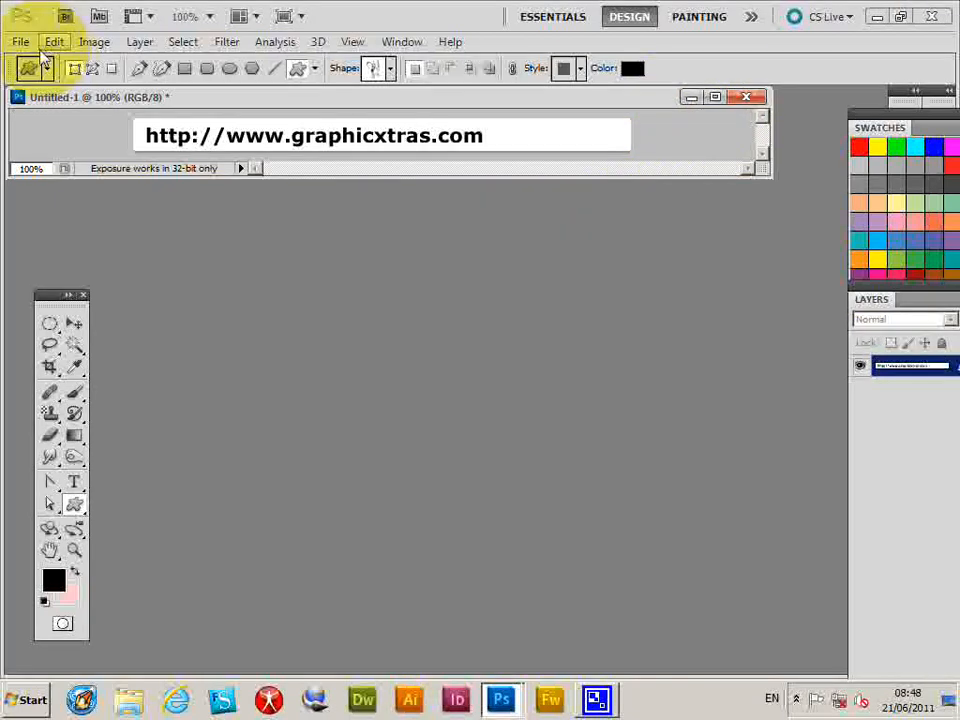
Step: Create a new document and type two lines of sample text in Hansen
{"action": "left_click", "coordinate": [16, 41]}
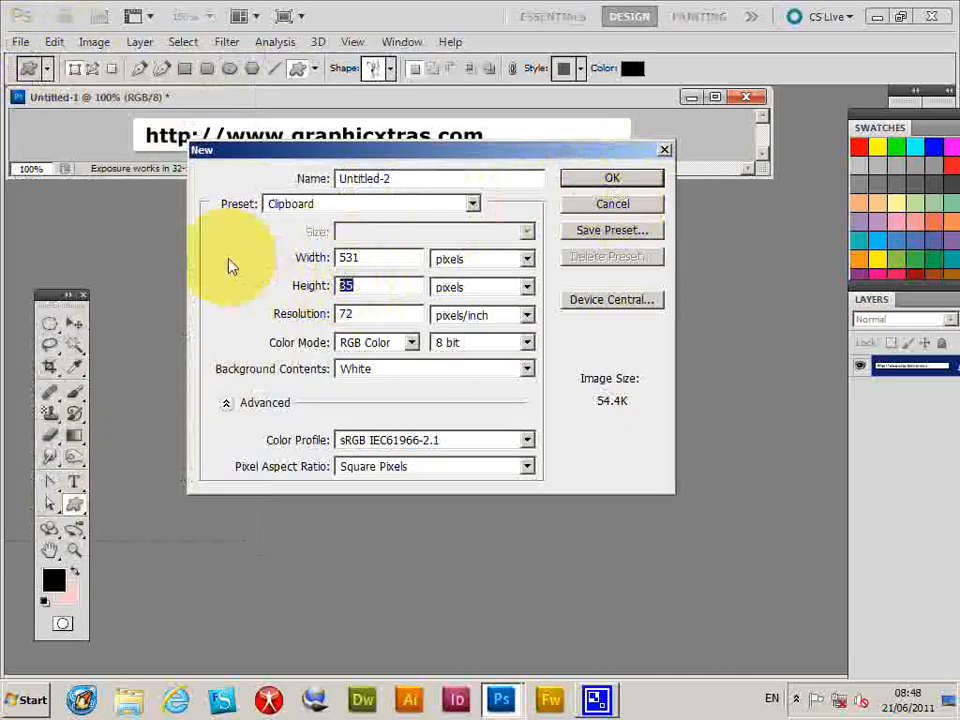
{"action": "left_click", "coordinate": [611, 177]}
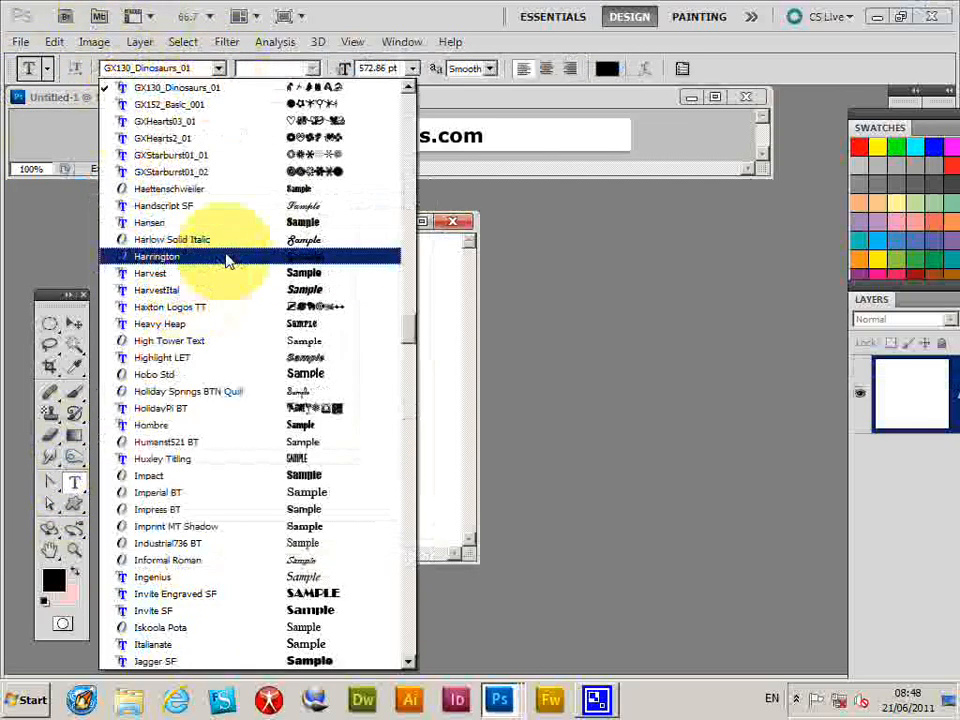
{"action": "mouse_move", "coordinate": [148, 222]}
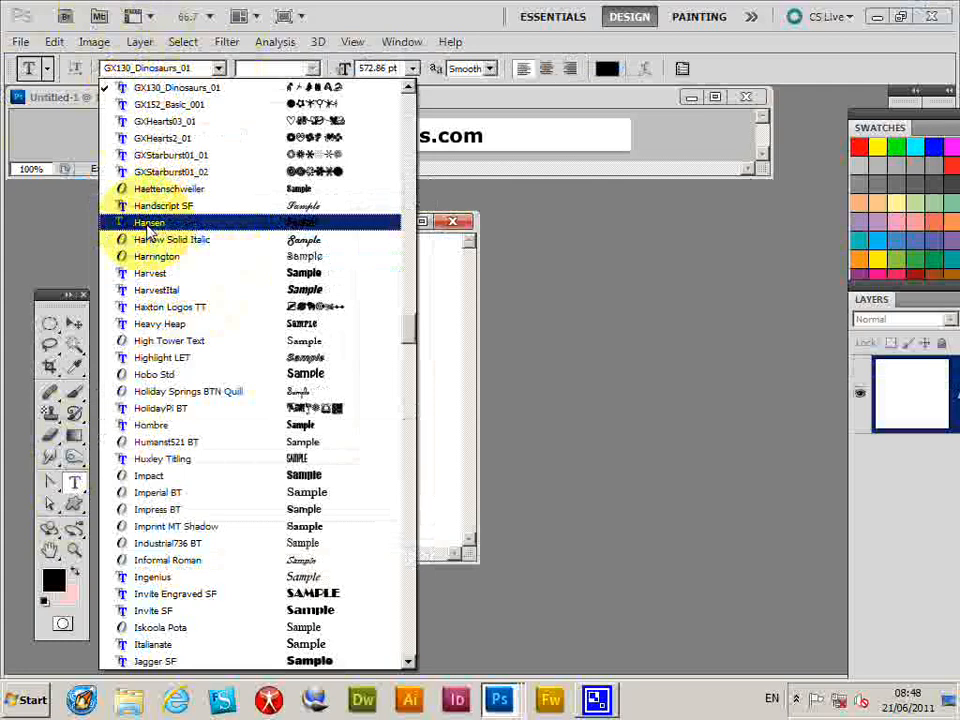
{"action": "left_click", "coordinate": [148, 222]}
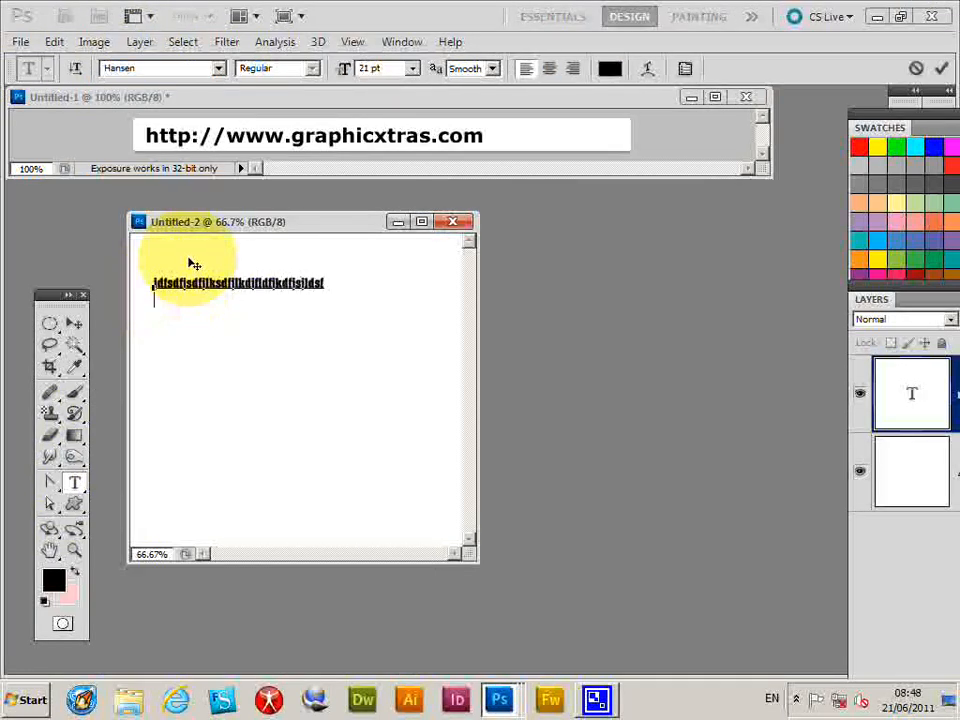
{"action": "type", "text": "dfkfkdksdfkdf:kdsfkdksfdksfk"}
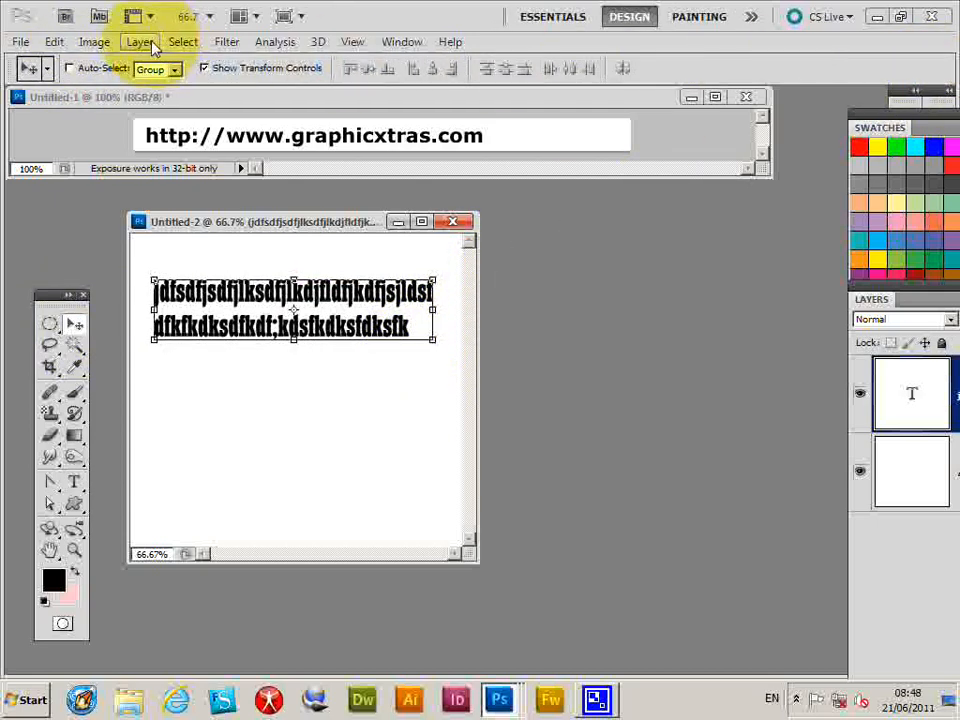
Step: Convert the Hansen text to a shape, define it as 'Shape 5', and stamp it
{"action": "left_click", "coordinate": [136, 41]}
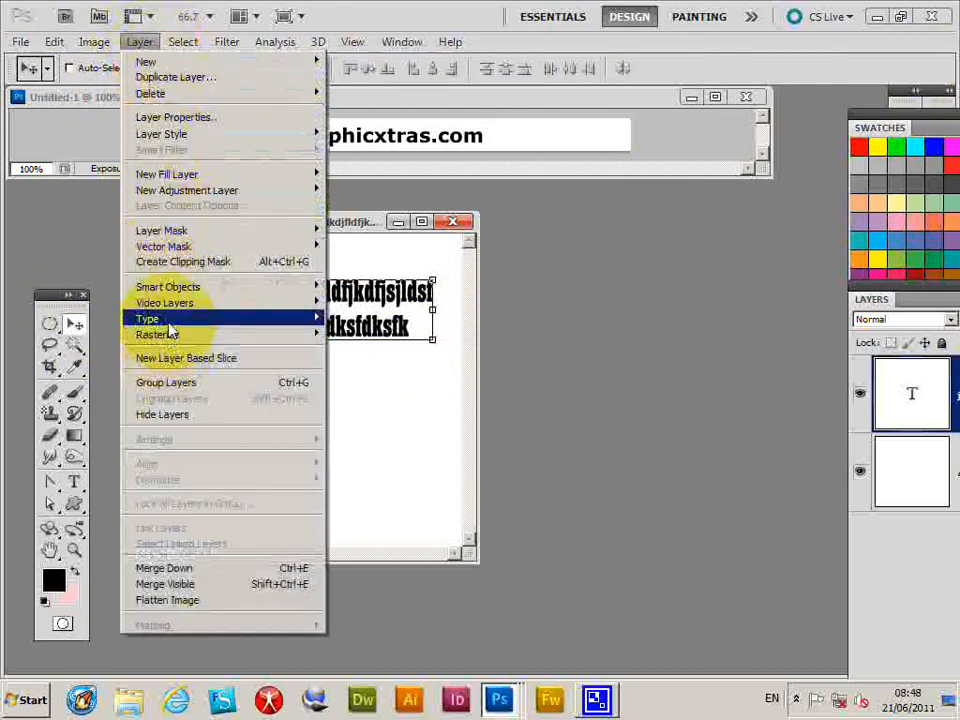
{"action": "left_click", "coordinate": [147, 318]}
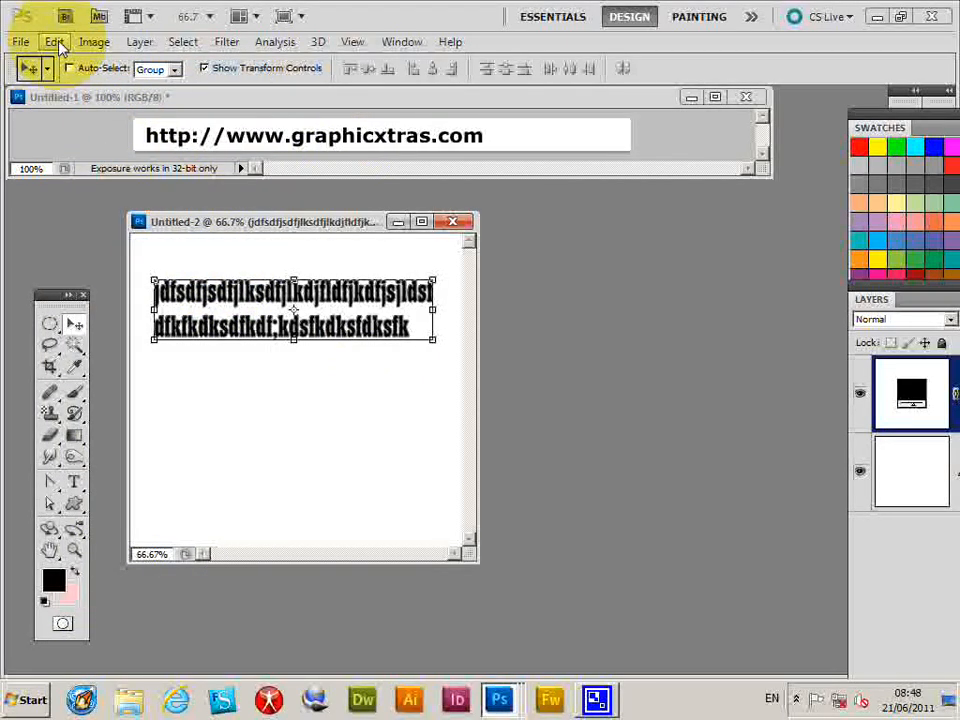
{"action": "left_click", "coordinate": [54, 43]}
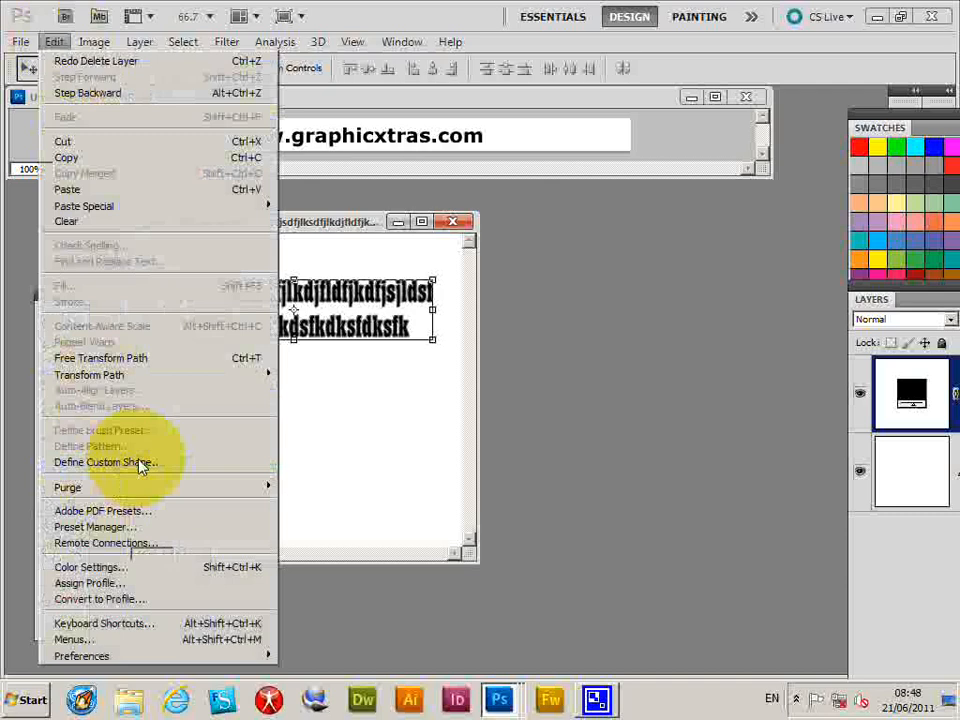
{"action": "mouse_move", "coordinate": [190, 456]}
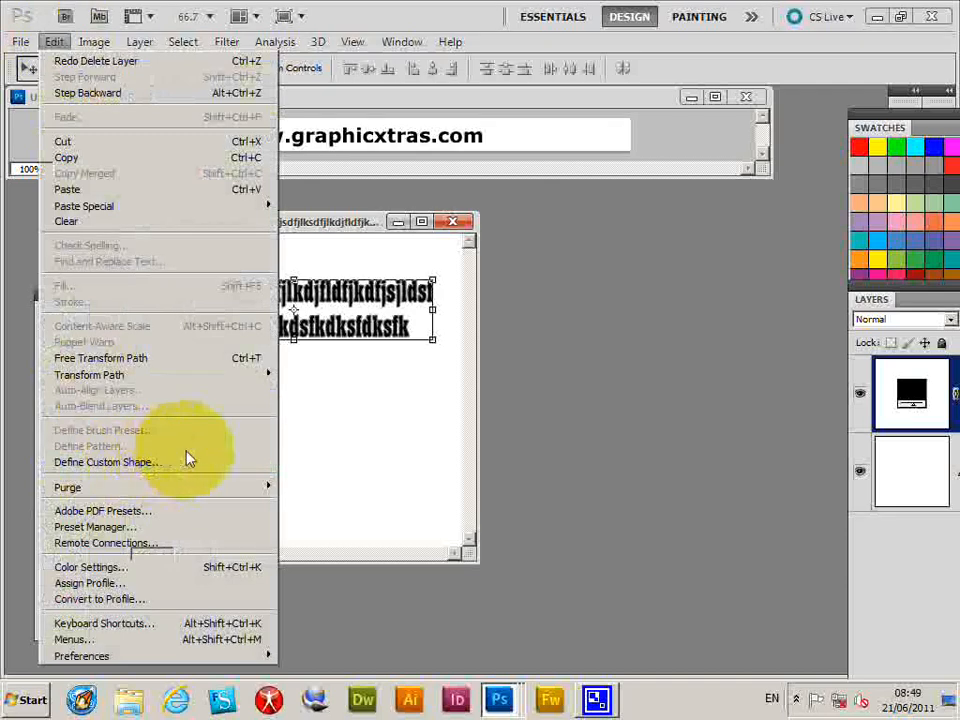
{"action": "left_click", "coordinate": [104, 461]}
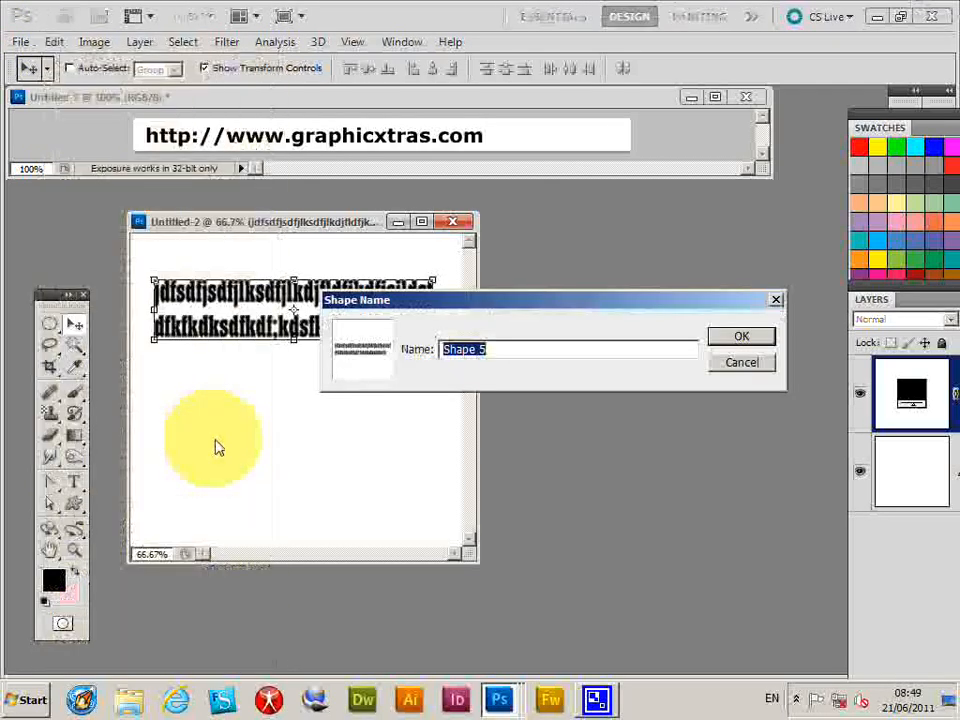
{"action": "left_click", "coordinate": [742, 335]}
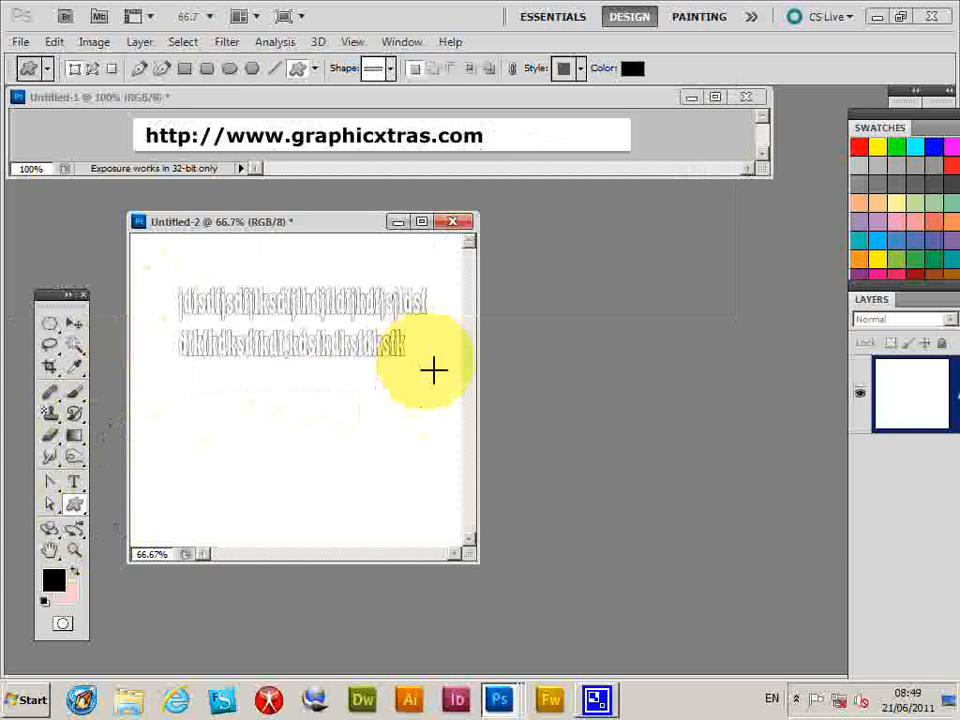
{"action": "left_click", "coordinate": [130, 42]}
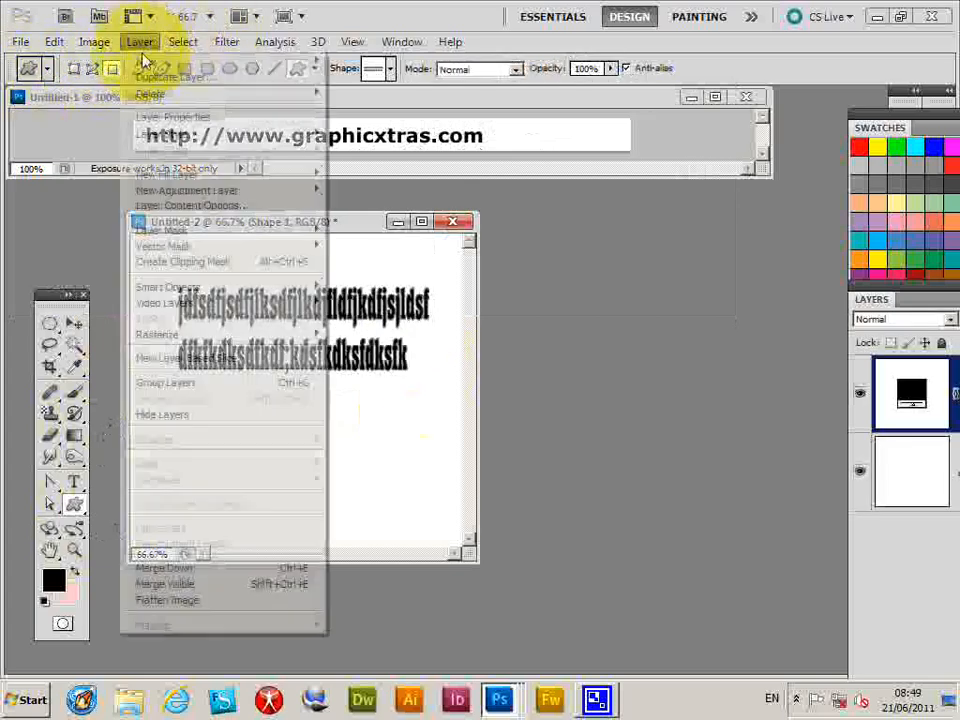